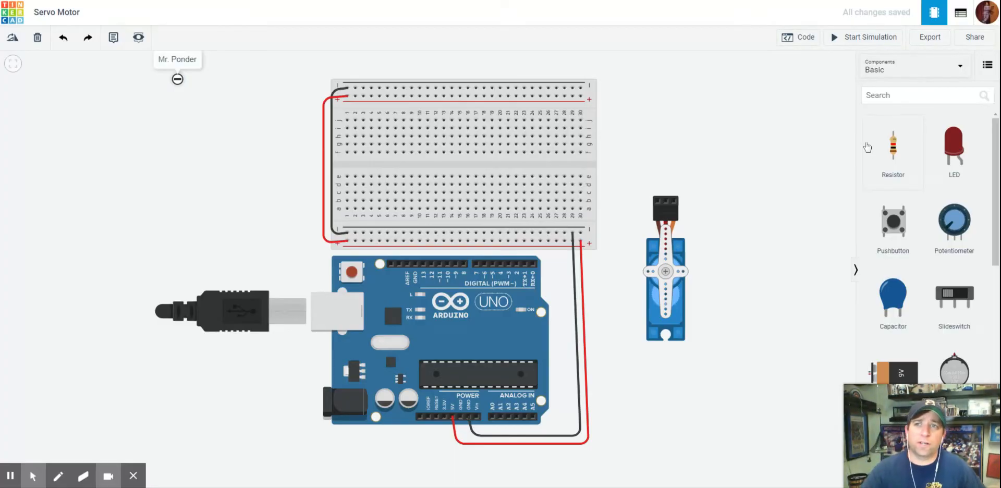
pyautogui.moveTo(714, 190)
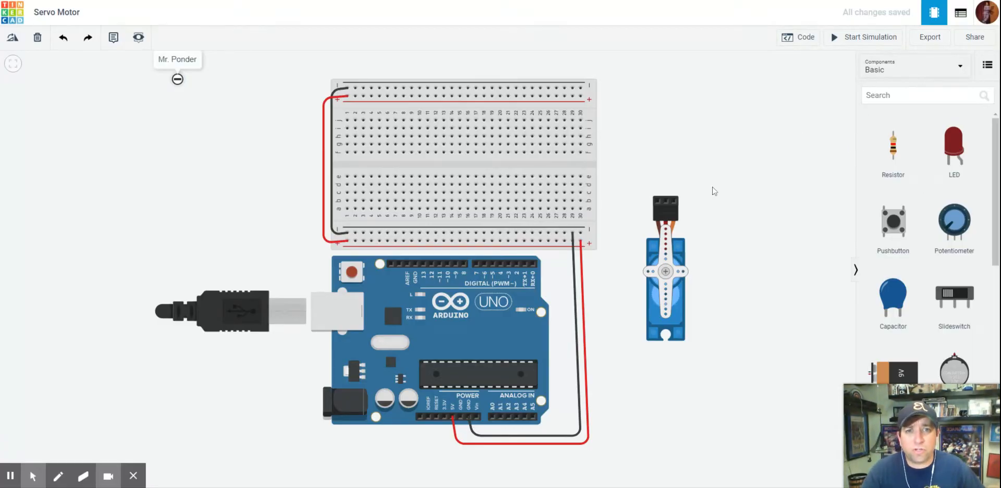
pyautogui.moveTo(434, 109)
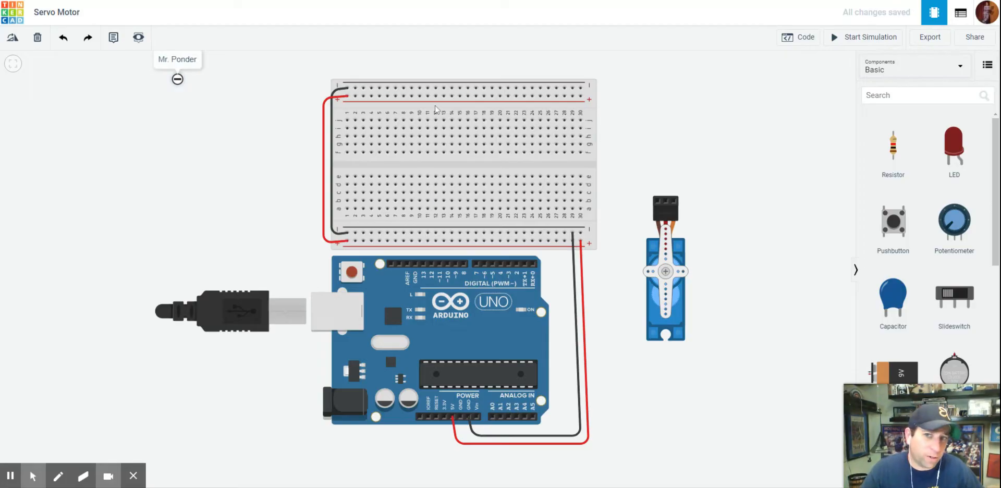
pyautogui.moveTo(666, 208)
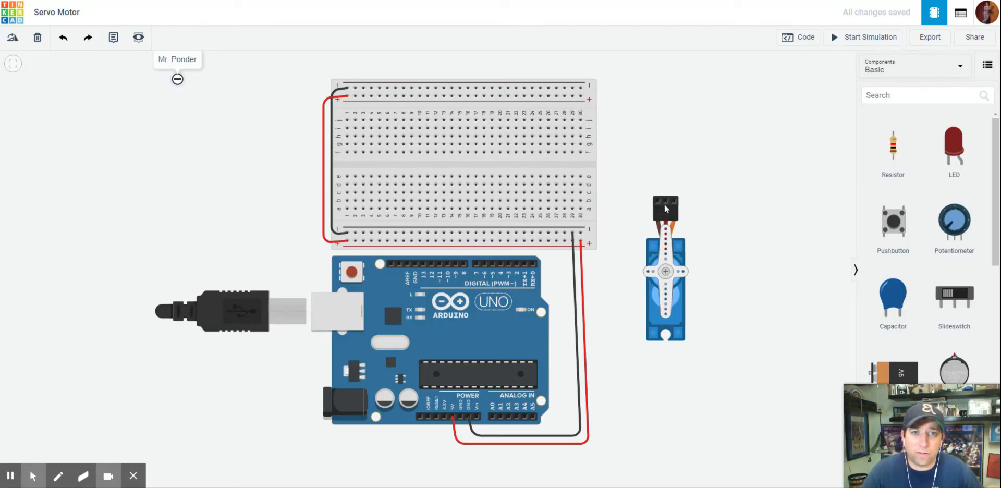
pyautogui.moveTo(503, 312)
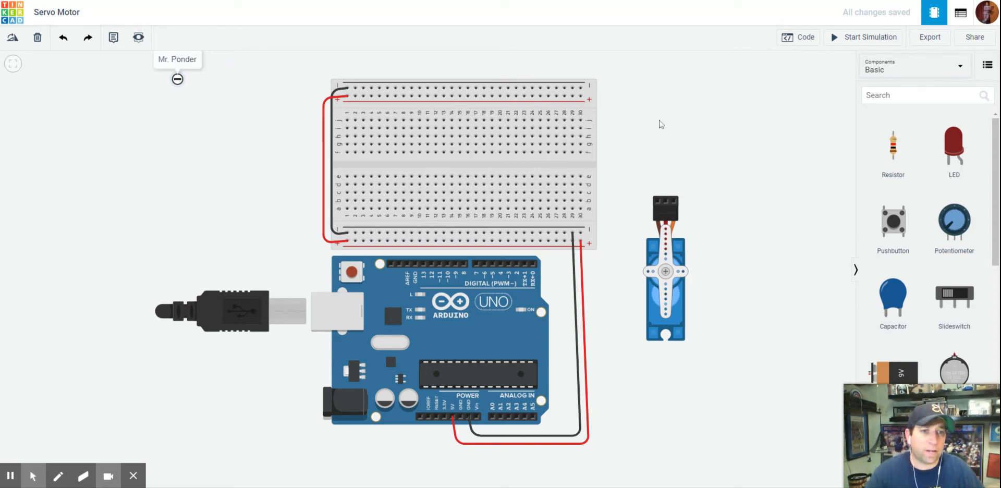
pyautogui.moveTo(667, 106)
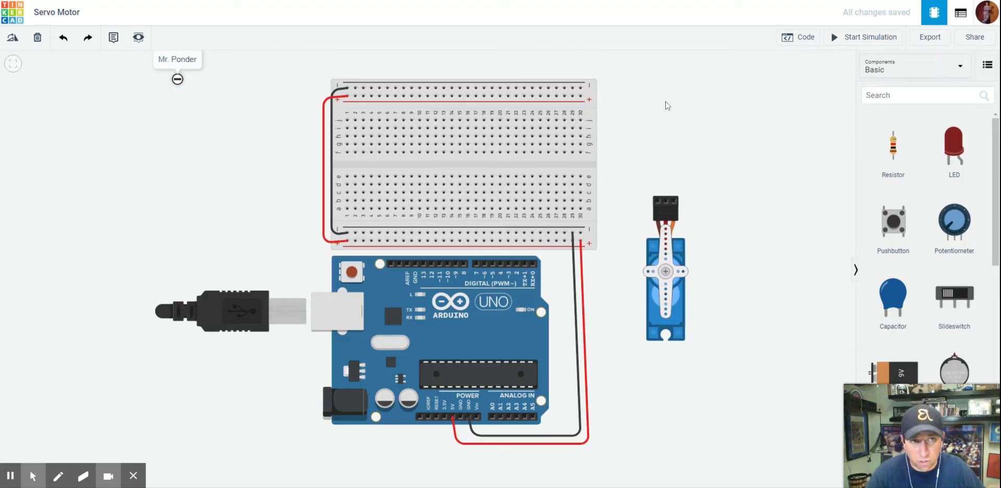
# Step: Route the servo's green signal wire through a breadboard row to Arduino digital pin 2
pyautogui.scroll(-3)
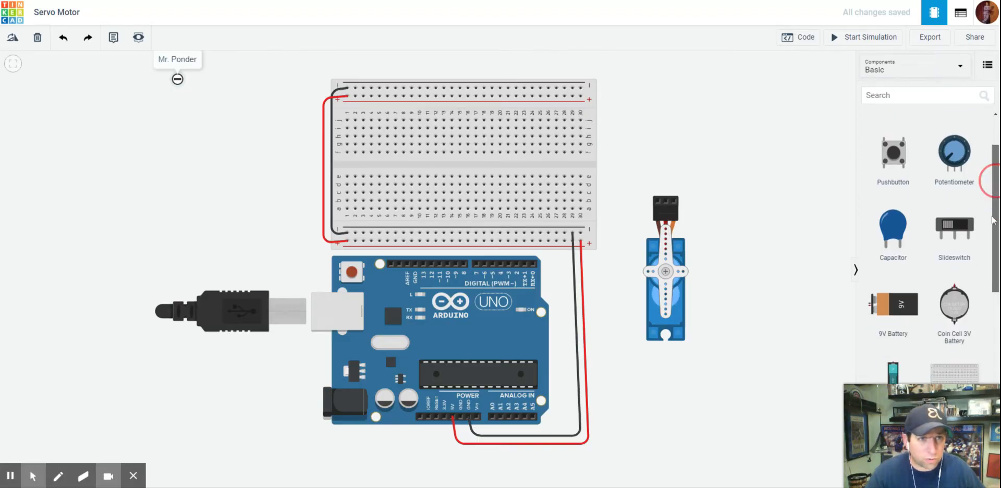
pyautogui.scroll(-3)
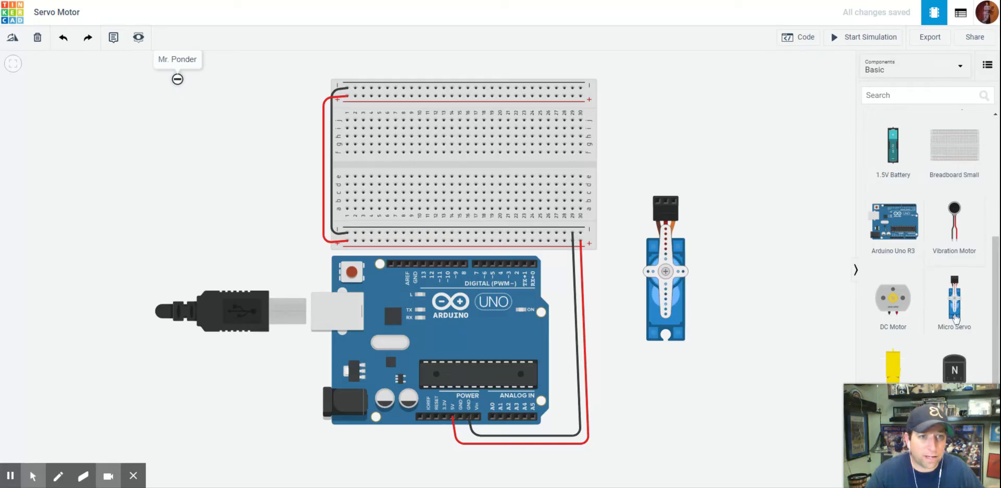
pyautogui.moveTo(796, 253)
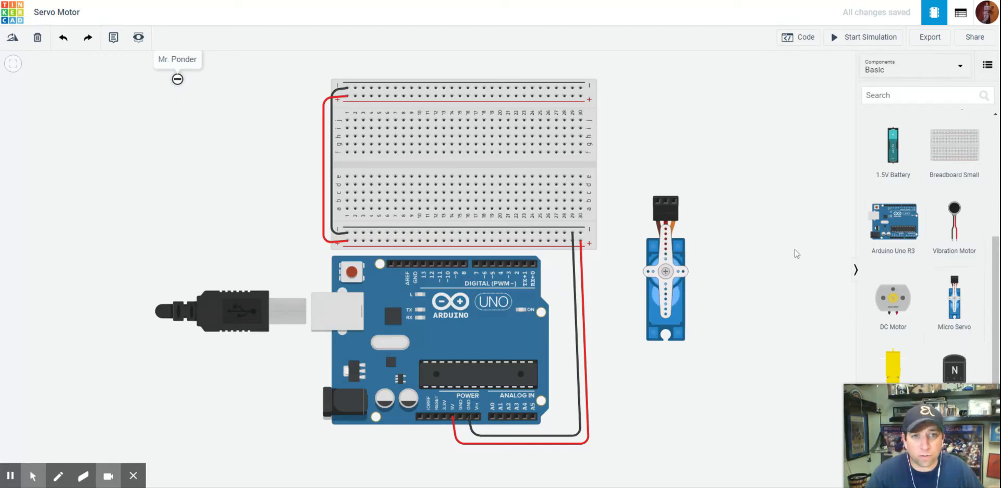
pyautogui.moveTo(659, 203)
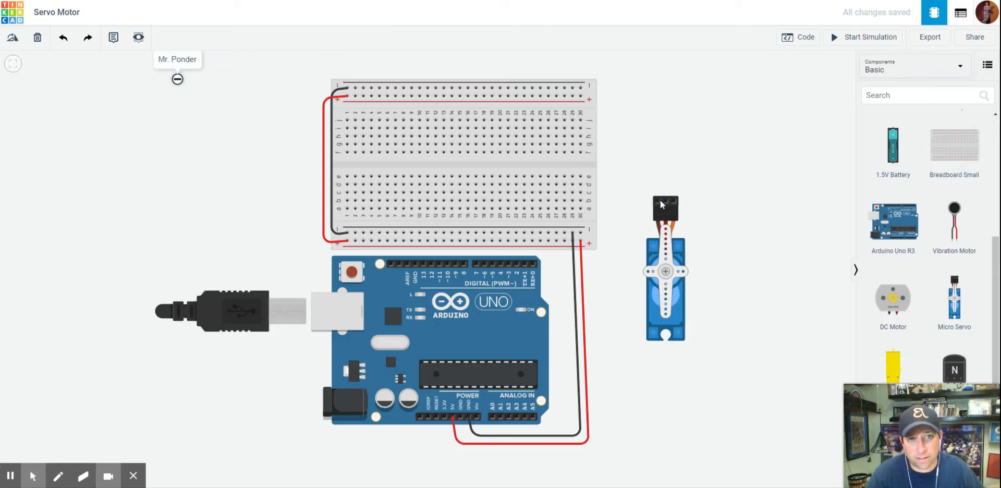
pyautogui.moveTo(658, 204)
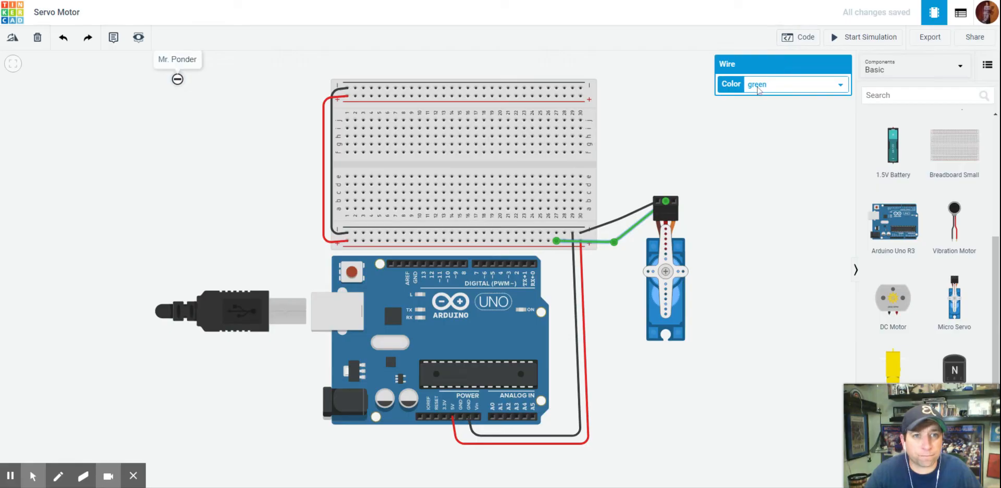
pyautogui.click(794, 84)
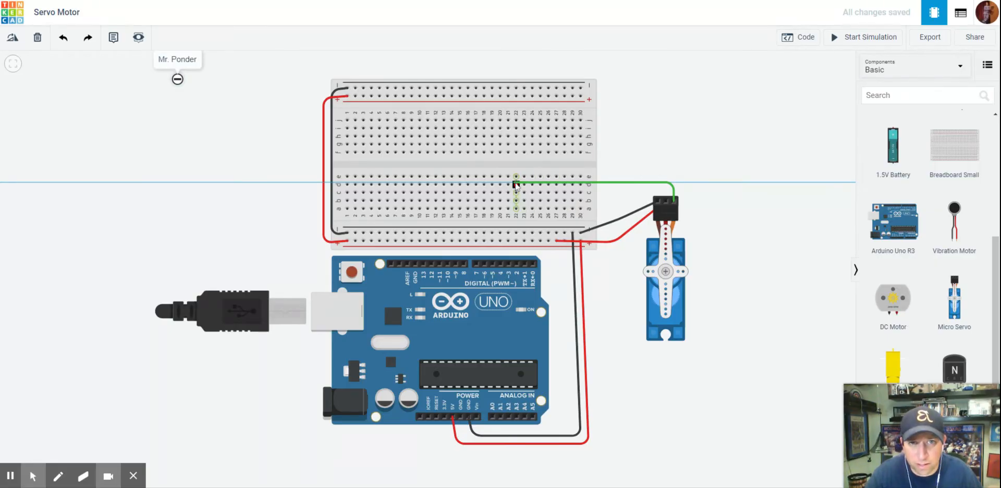
pyautogui.click(594, 185)
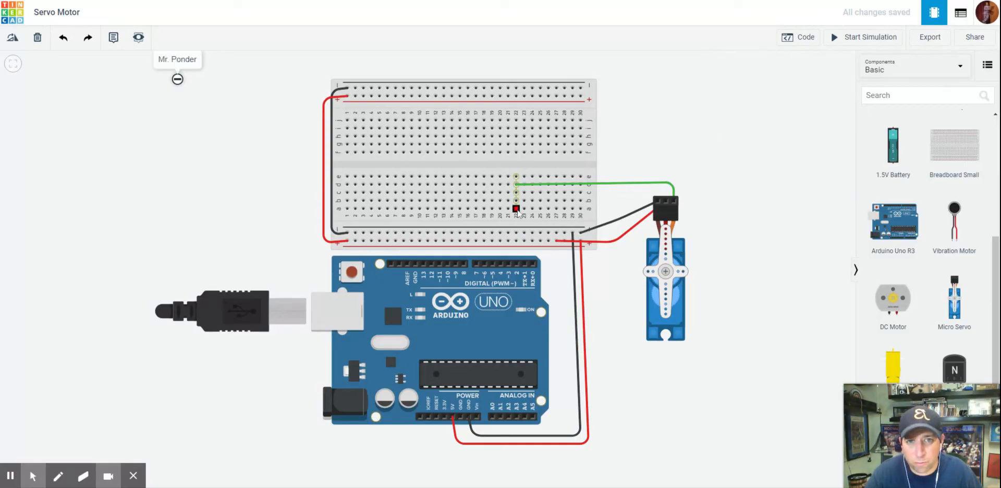
pyautogui.moveTo(517, 210); pyautogui.dragTo(507, 241)
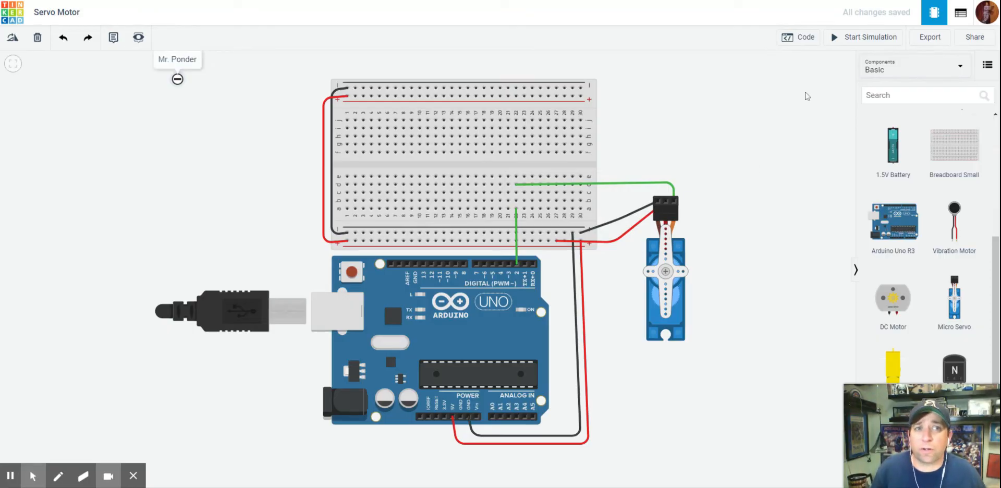
# Step: In the block code editor, place a 'position' variable block into the workspace
pyautogui.click(797, 37)
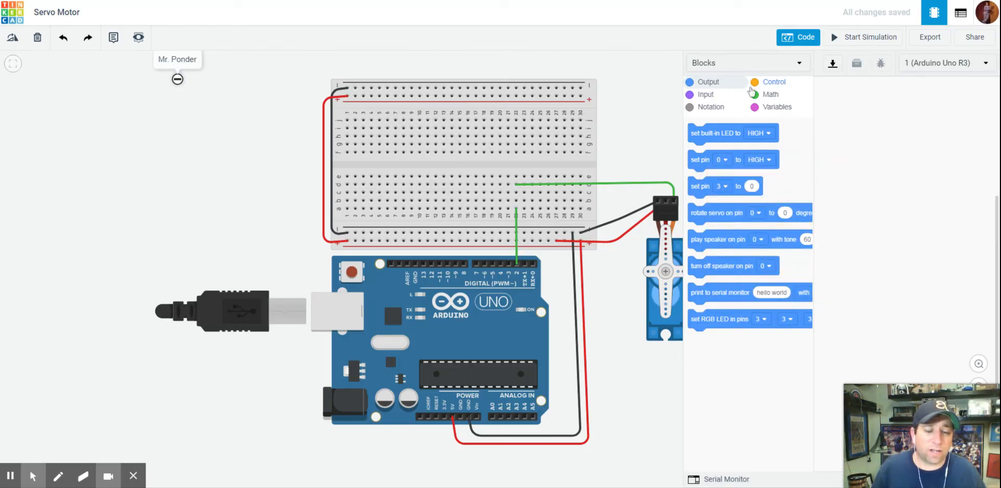
pyautogui.click(776, 107)
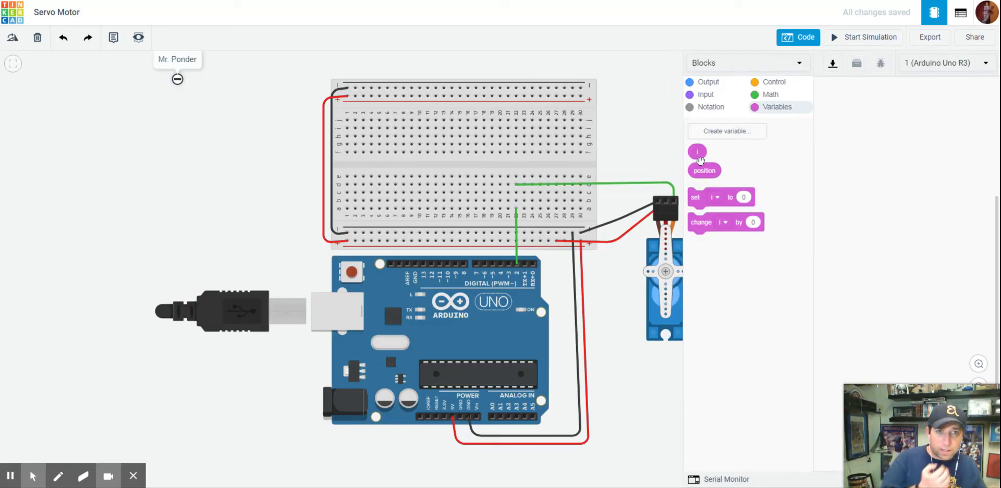
pyautogui.moveTo(722, 162)
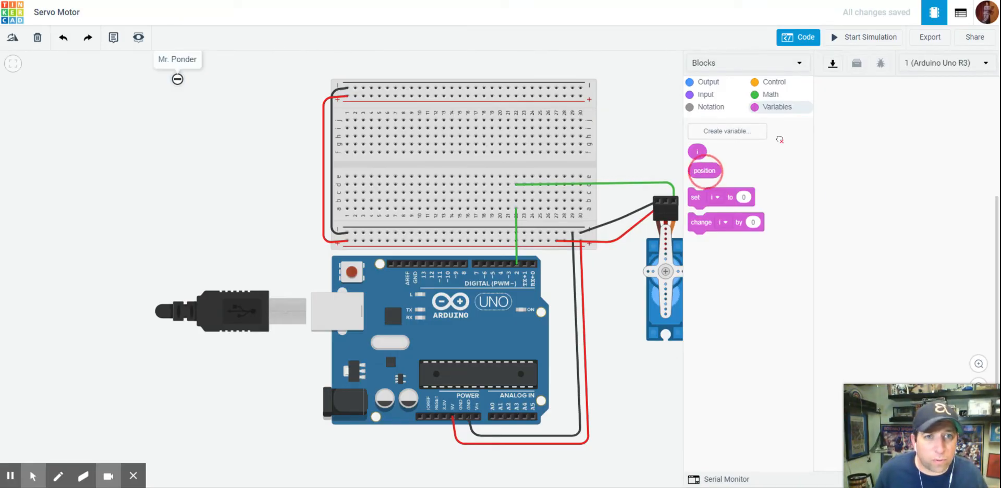
pyautogui.moveTo(705, 171); pyautogui.dragTo(881, 106)
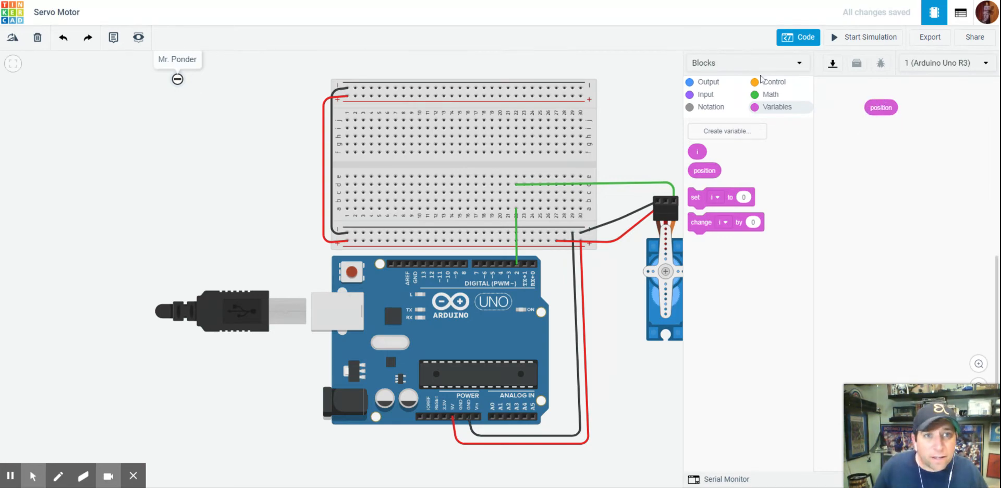
pyautogui.click(776, 82)
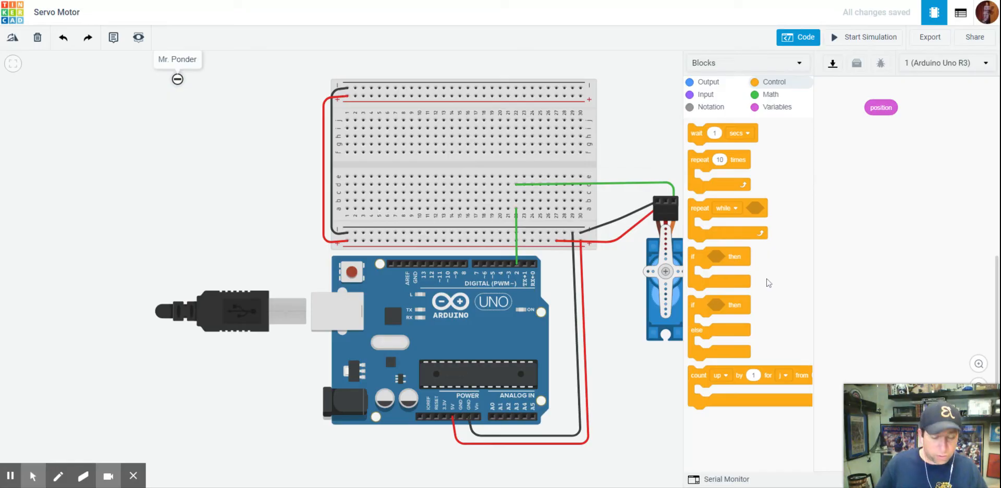
pyautogui.moveTo(704, 312)
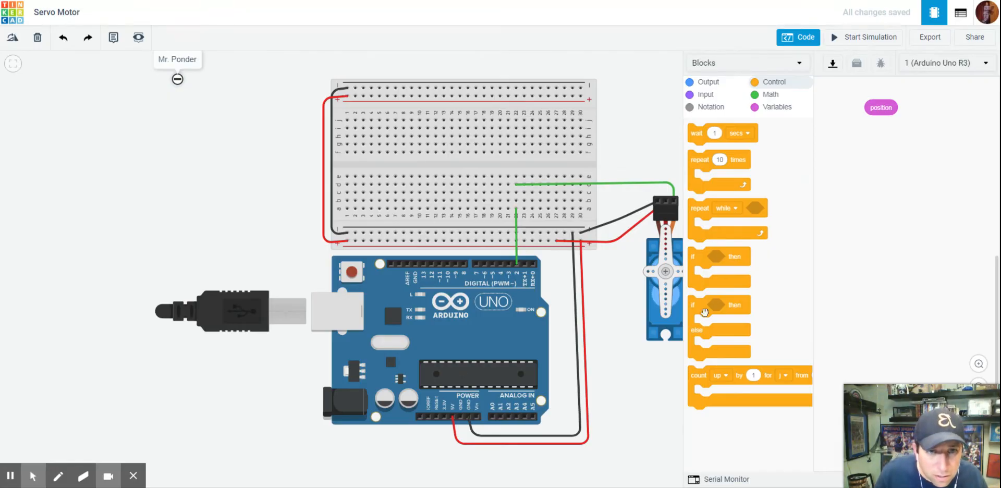
# Step: Add a count-up loop and set its counter variable to position
pyautogui.moveTo(698, 376); pyautogui.dragTo(833, 175)
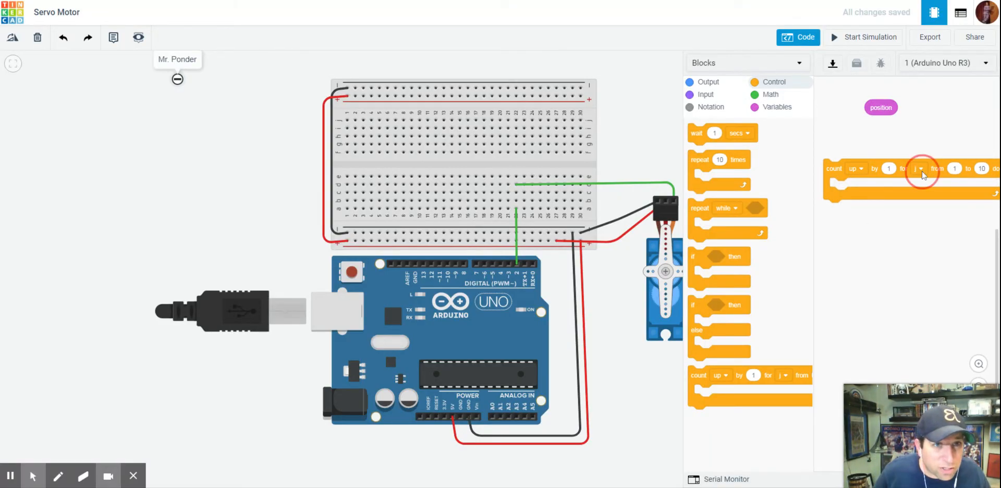
pyautogui.click(920, 169)
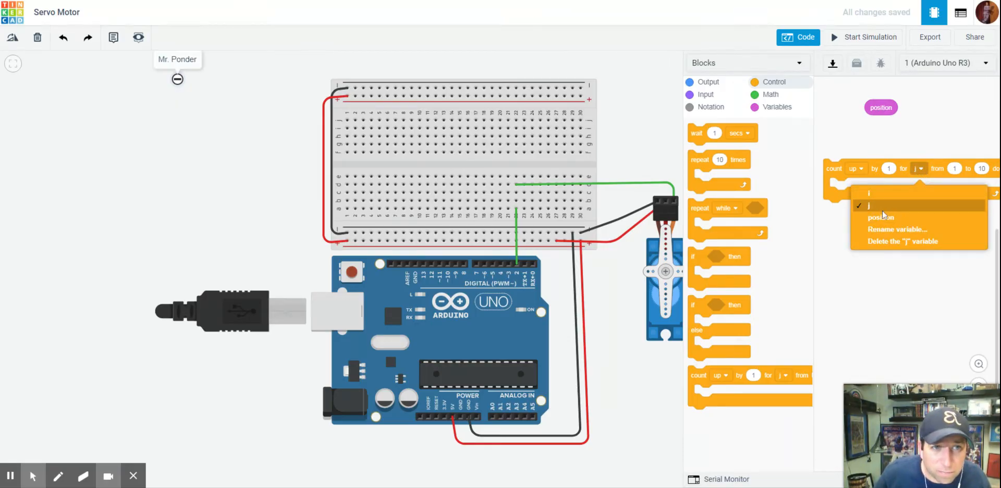
pyautogui.click(882, 217)
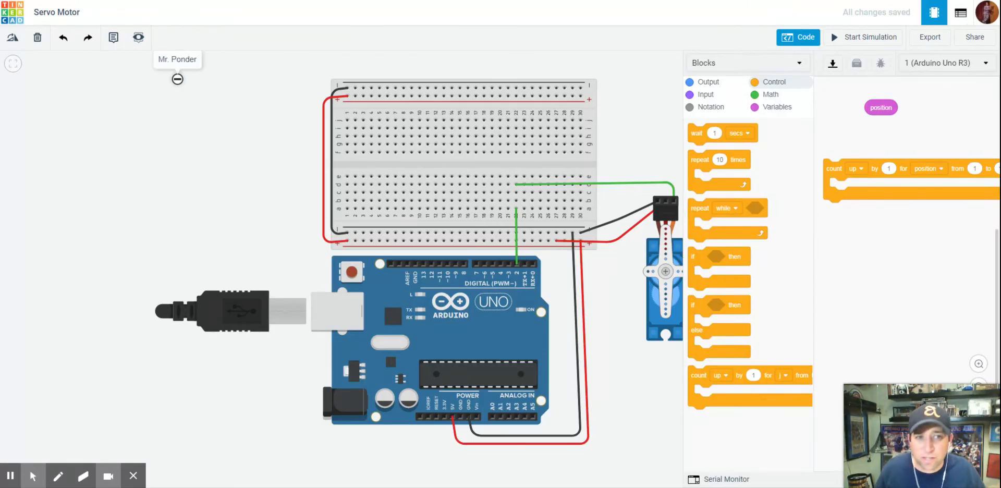
pyautogui.moveTo(671, 231)
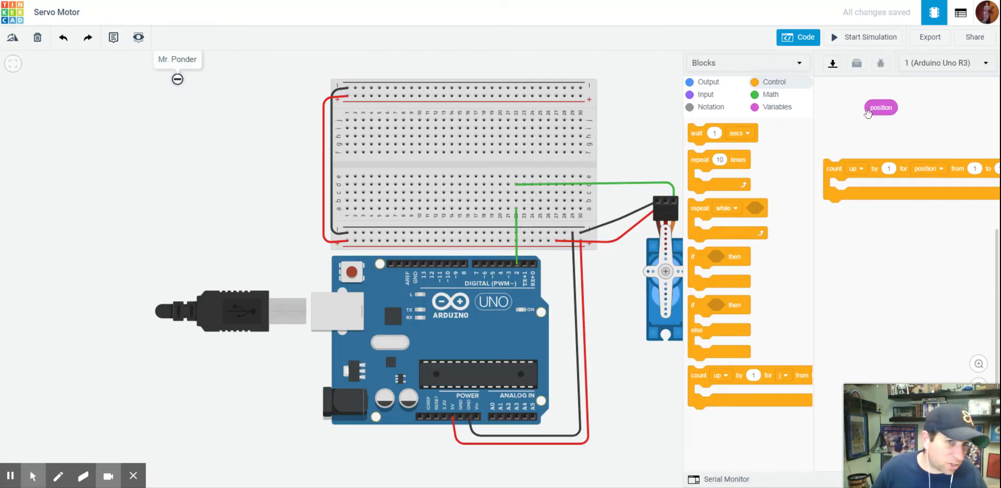
pyautogui.moveTo(844, 117)
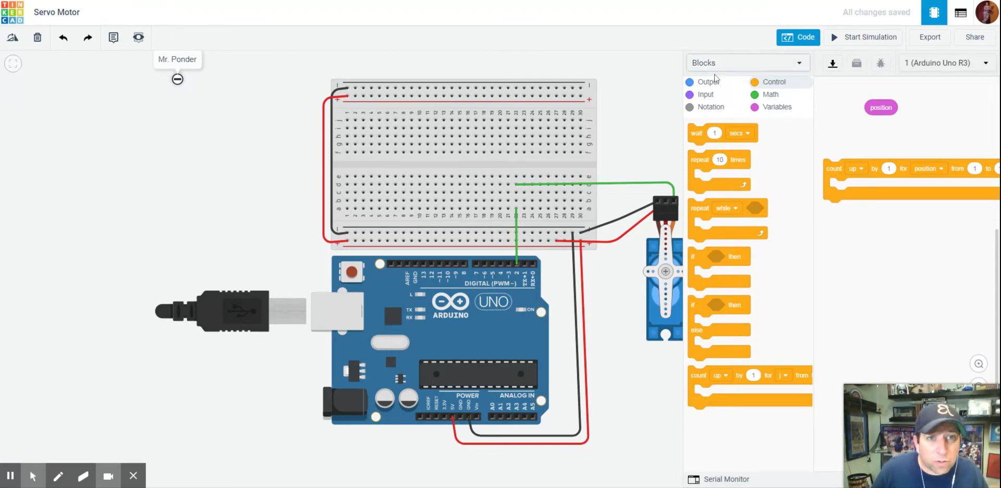
# Step: Inside the loop, rotate the servo on pin 2 to position degrees
pyautogui.click(707, 82)
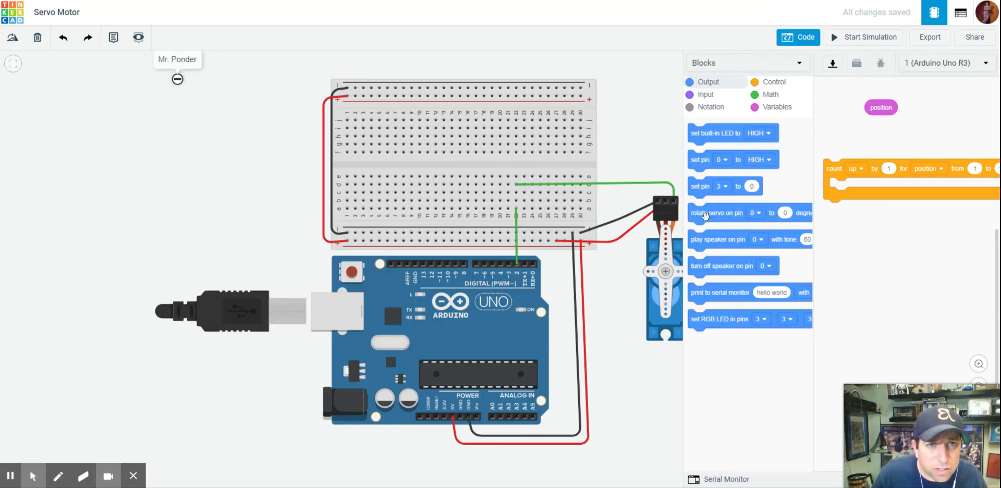
pyautogui.moveTo(719, 213); pyautogui.dragTo(857, 187)
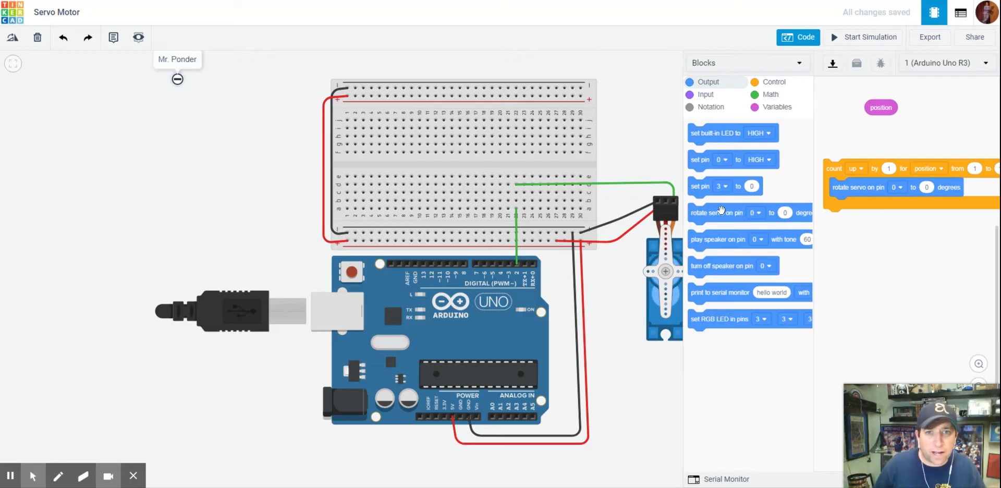
pyautogui.click(897, 187)
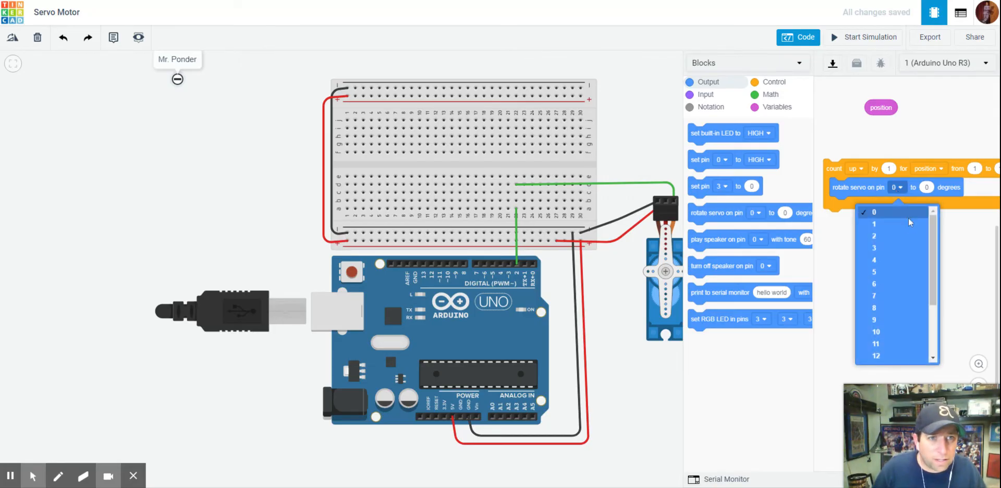
pyautogui.click(874, 236)
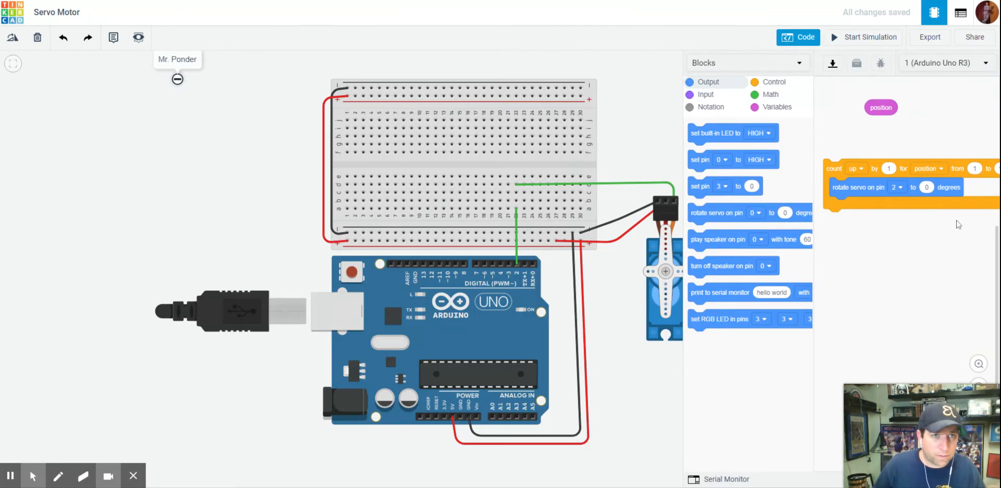
pyautogui.click(881, 107)
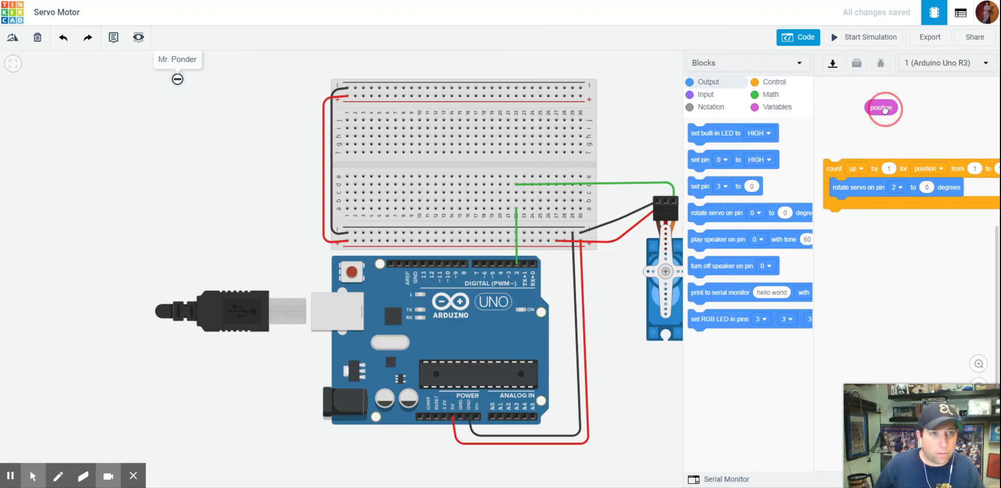
pyautogui.moveTo(883, 107); pyautogui.dragTo(935, 187)
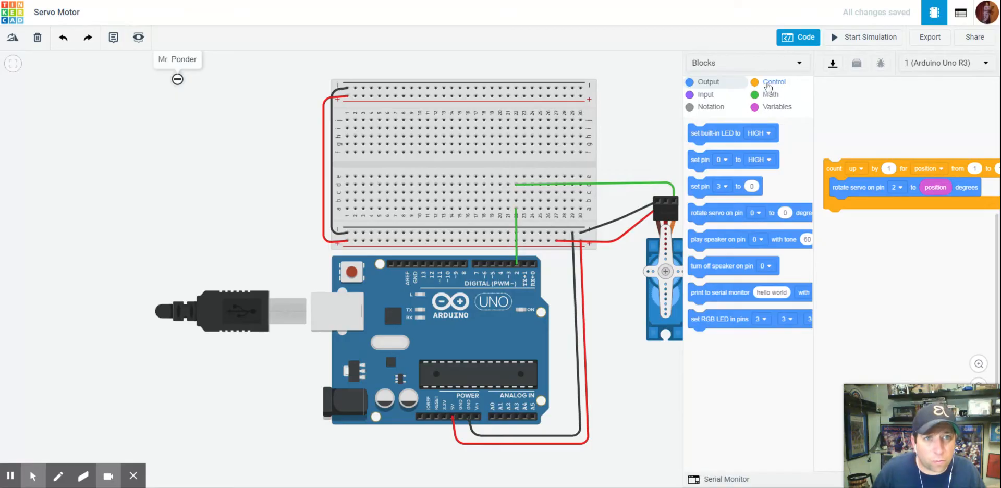
# Step: Add a wait of 25 milliseconds below the servo rotation
pyautogui.click(774, 82)
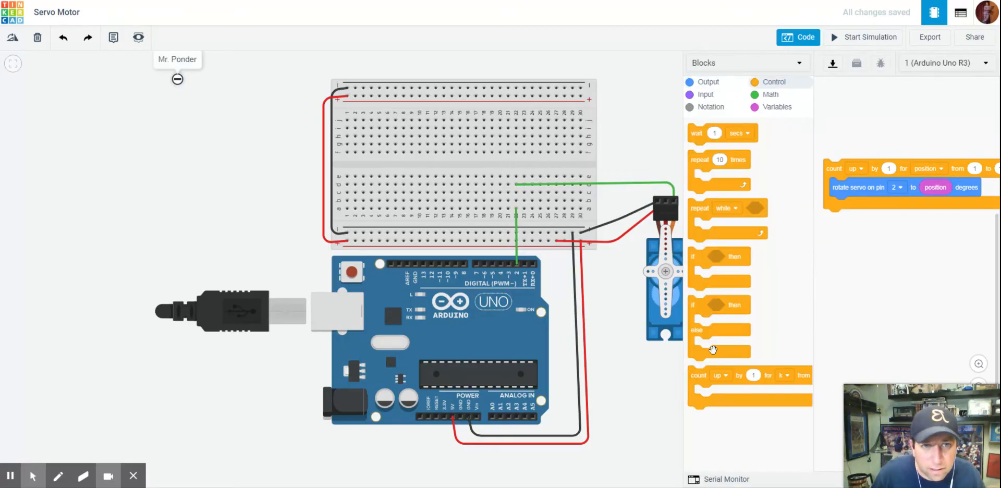
pyautogui.moveTo(713, 132); pyautogui.dragTo(803, 179)
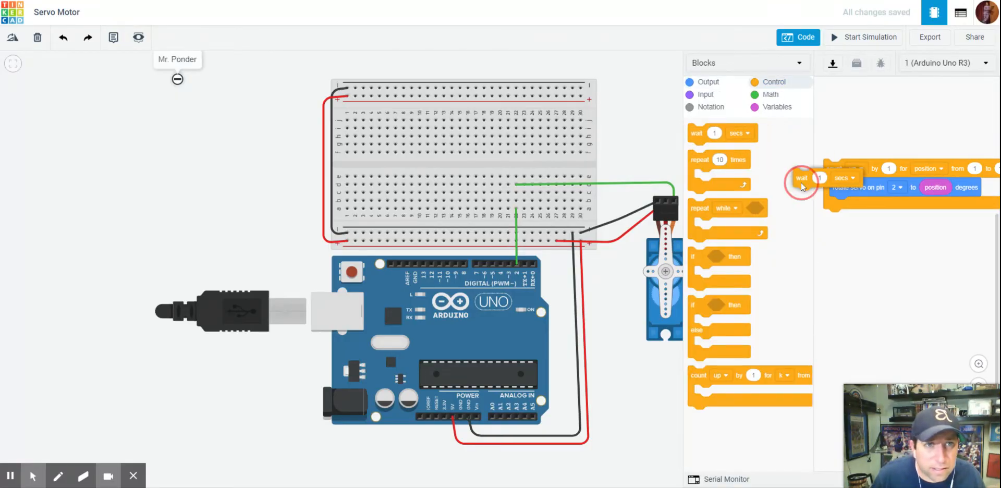
pyautogui.moveTo(802, 177); pyautogui.dragTo(855, 206)
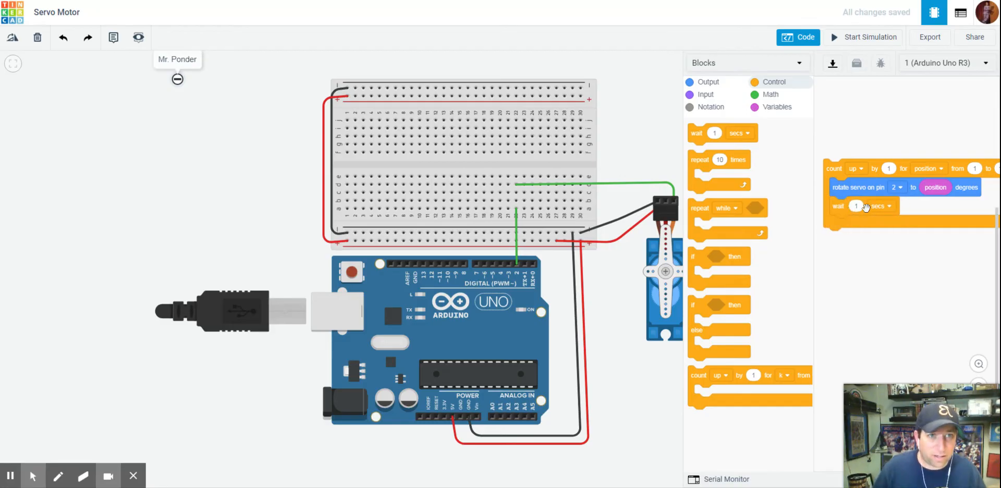
pyautogui.click(886, 206)
pyautogui.write('25')
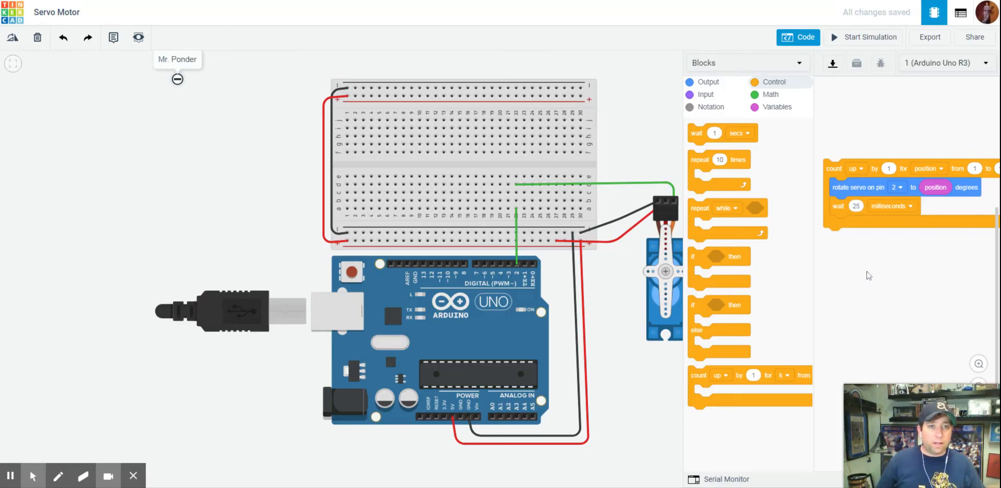
pyautogui.moveTo(837, 169)
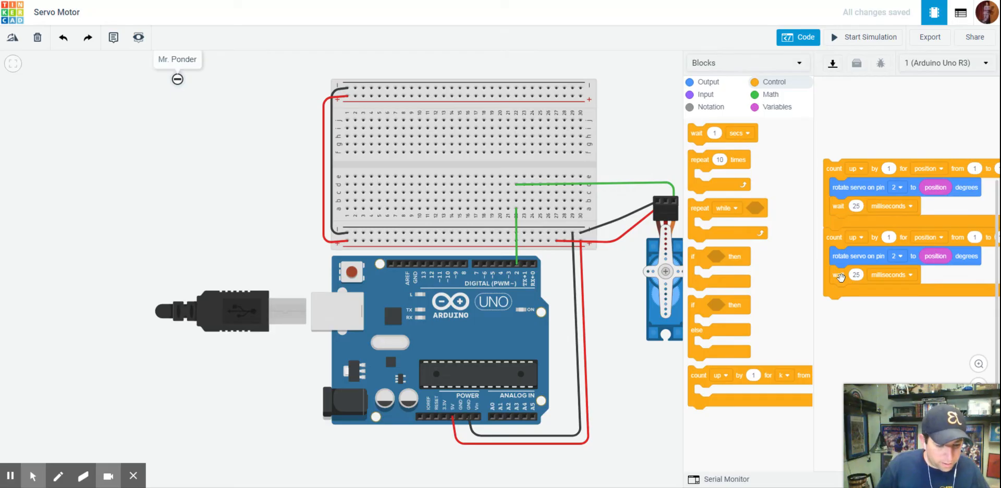
pyautogui.moveTo(931, 206)
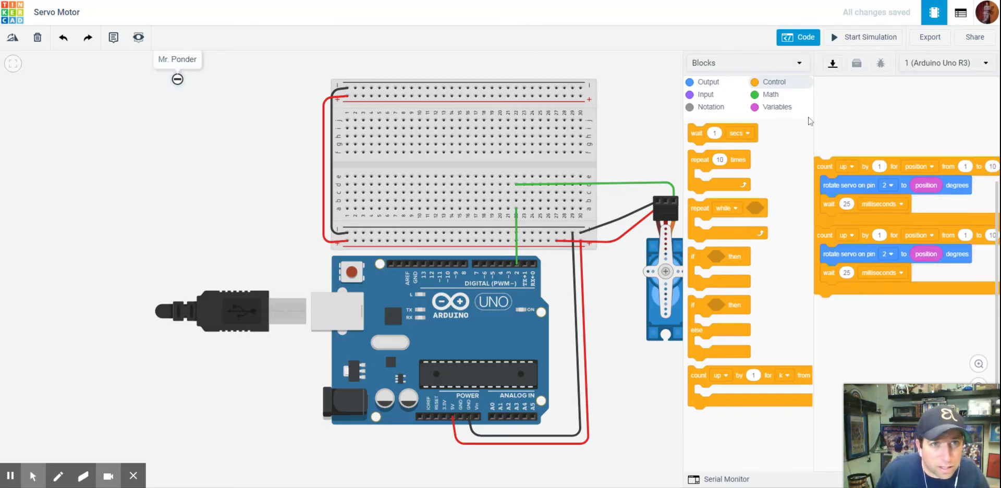
# Step: Set the loop ranges to 1–180 and 180–0 and start the simulation
pyautogui.click(777, 106)
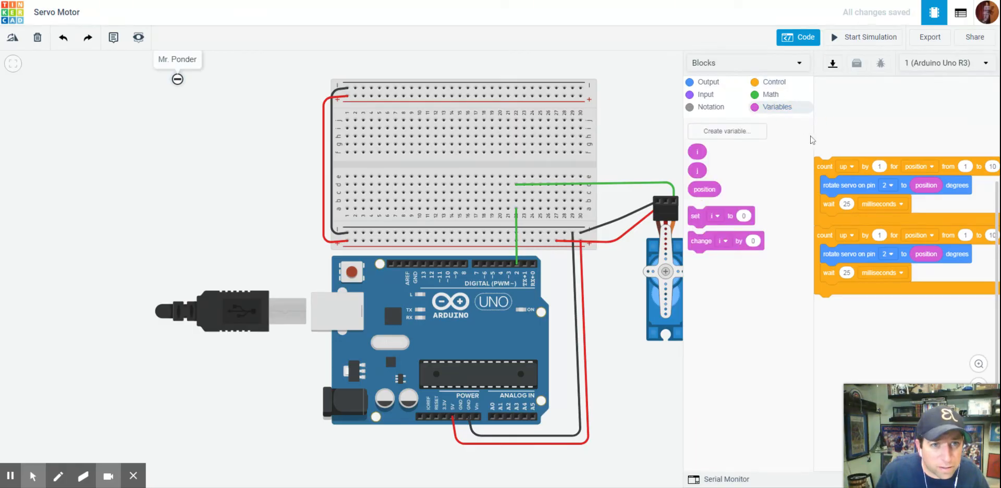
pyautogui.moveTo(827, 385)
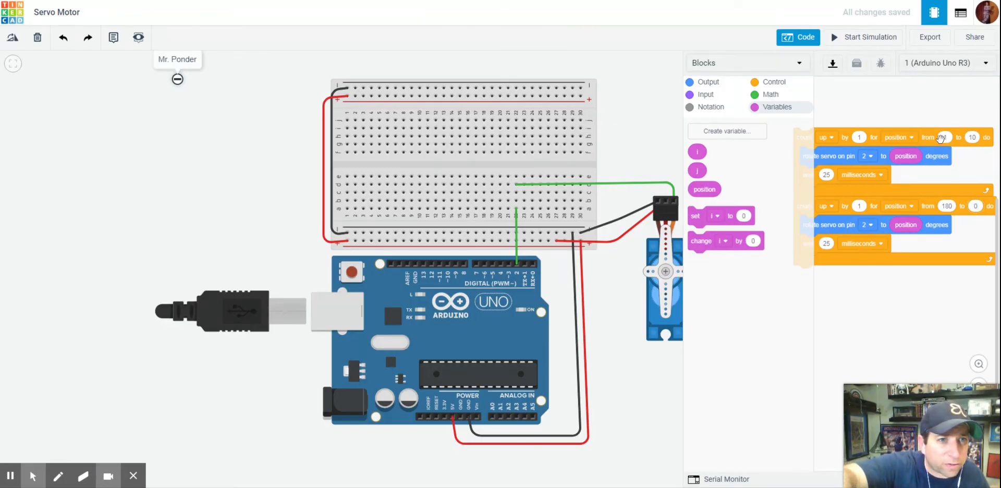
pyautogui.click(972, 136)
pyautogui.write('180')
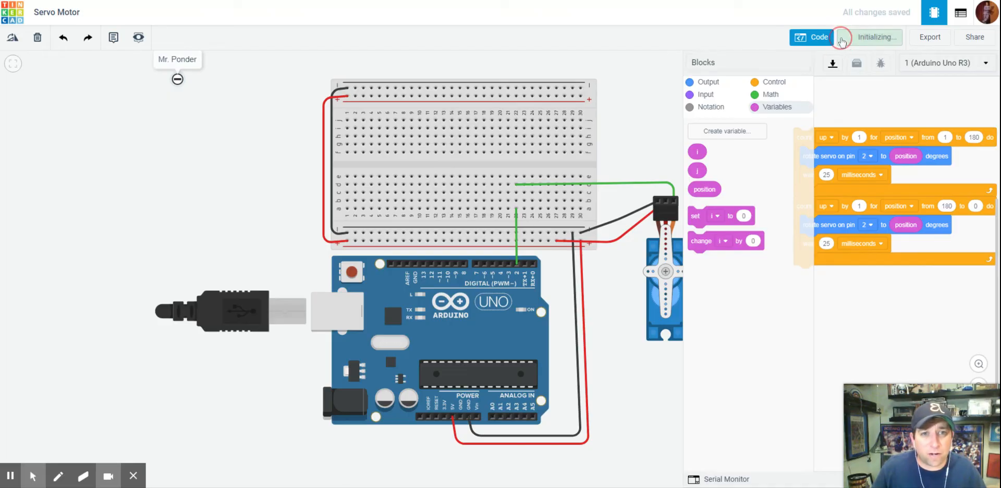
pyautogui.click(877, 37)
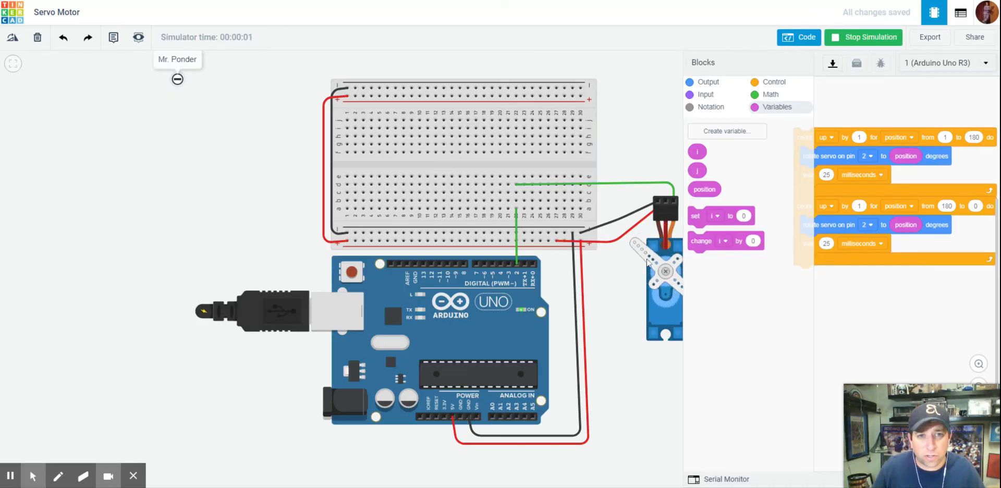